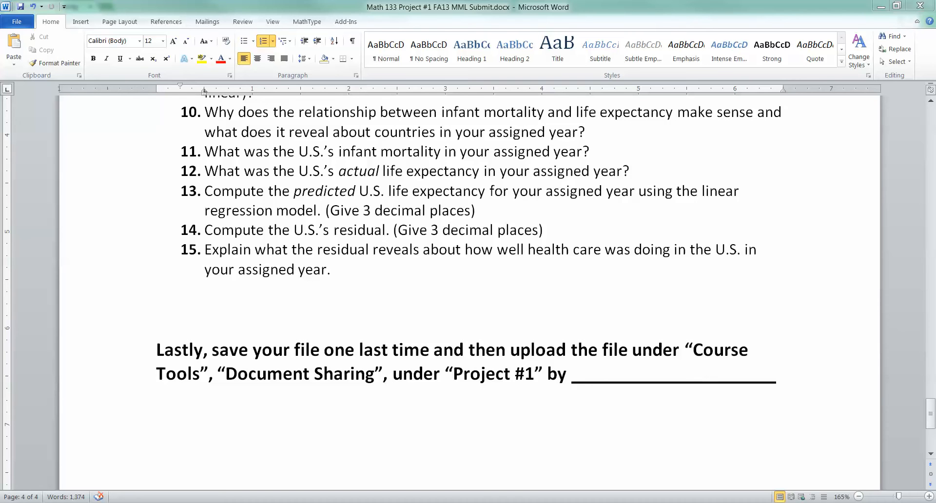
Read the Word document's final upload instructions and switch to the MyStatLab Document Sharing page.
{"action": "left_click", "coordinate": [388, 250]}
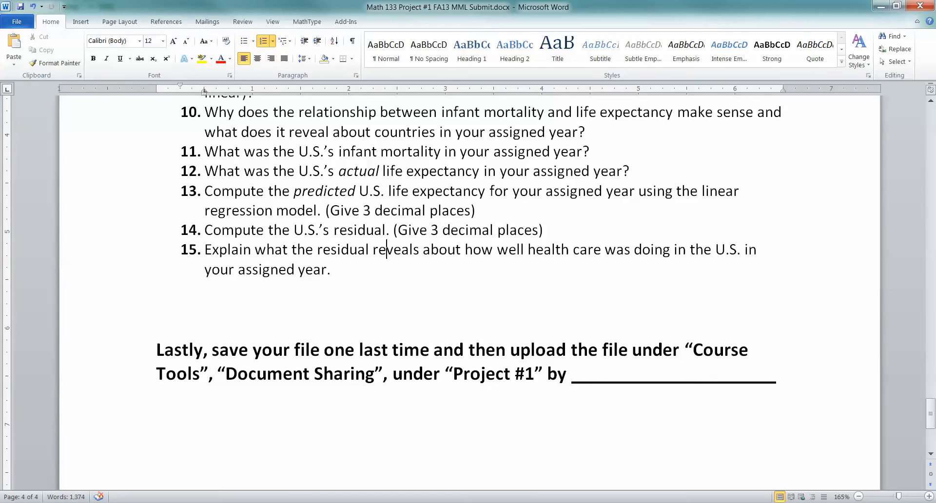
{"action": "scroll", "scroll_direction": "down", "scroll_amount": 3}
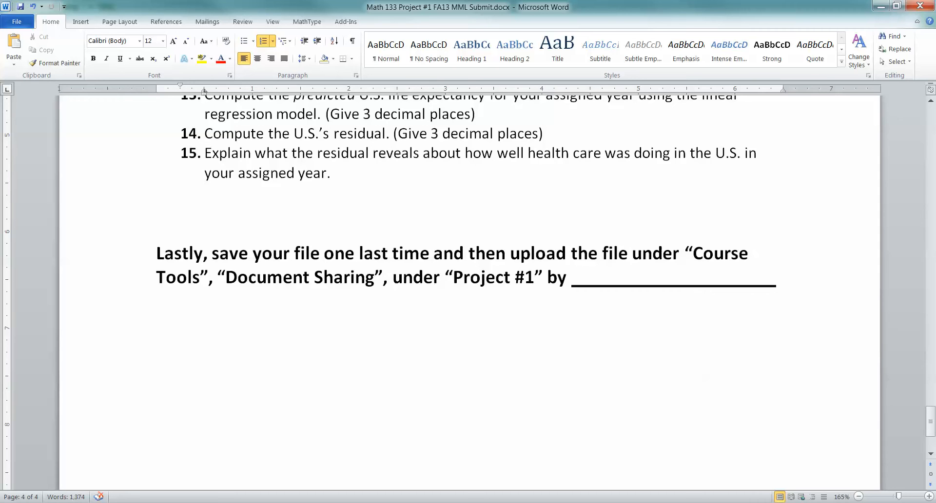
{"action": "left_click", "coordinate": [387, 153]}
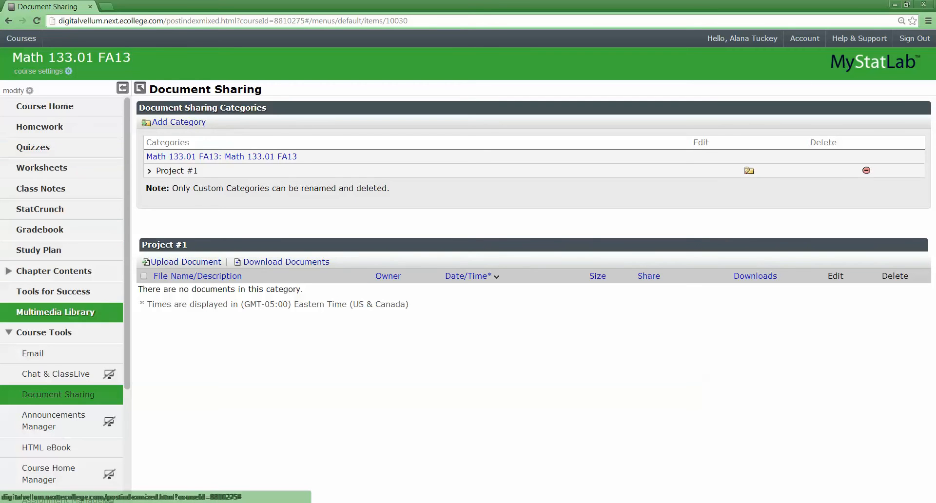
{"action": "left_click", "coordinate": [43, 332]}
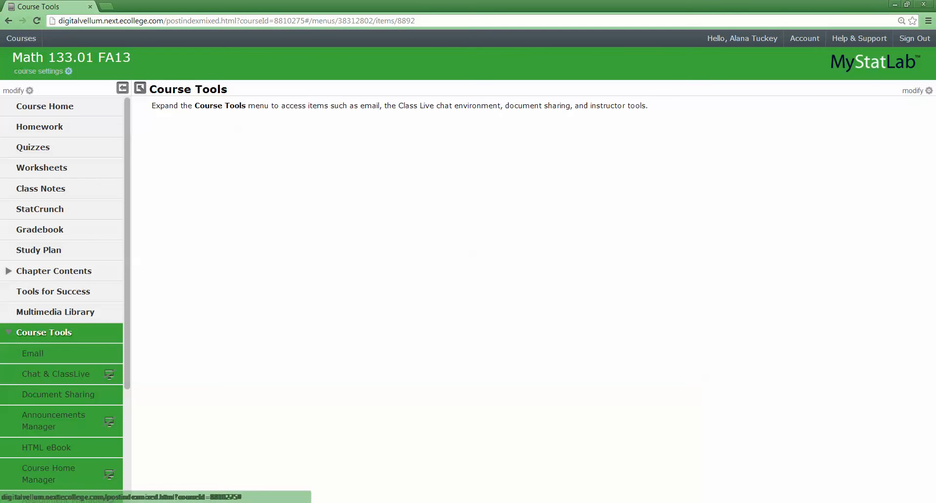
{"action": "left_click", "coordinate": [58, 395]}
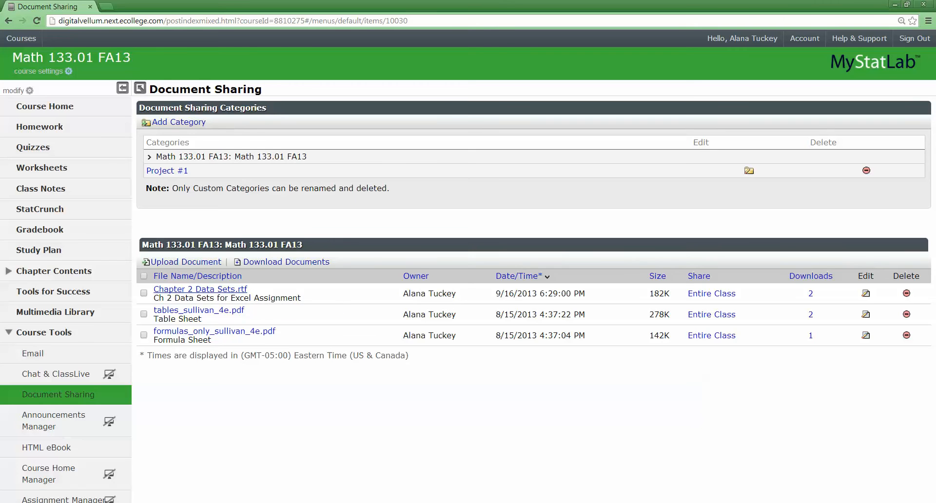
{"action": "mouse_move", "coordinate": [199, 310]}
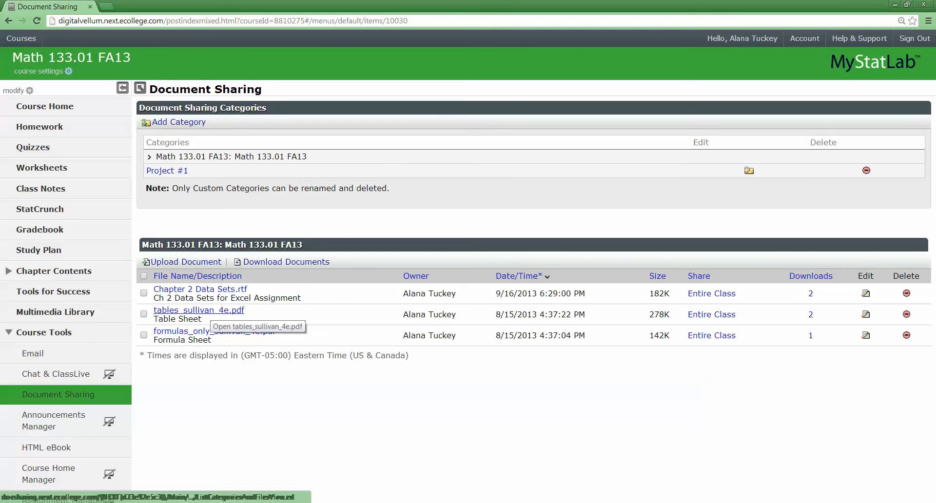
{"action": "mouse_move", "coordinate": [214, 332]}
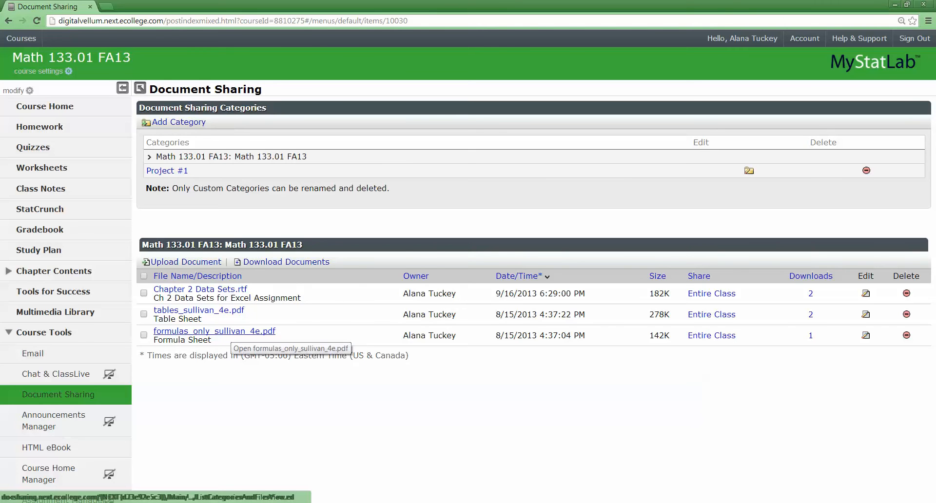
{"action": "mouse_move", "coordinate": [166, 171]}
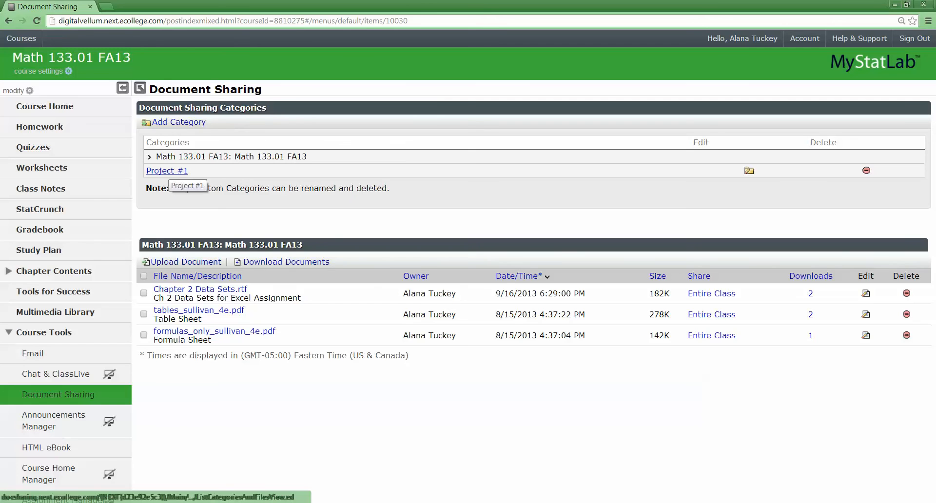
{"action": "left_click", "coordinate": [167, 171]}
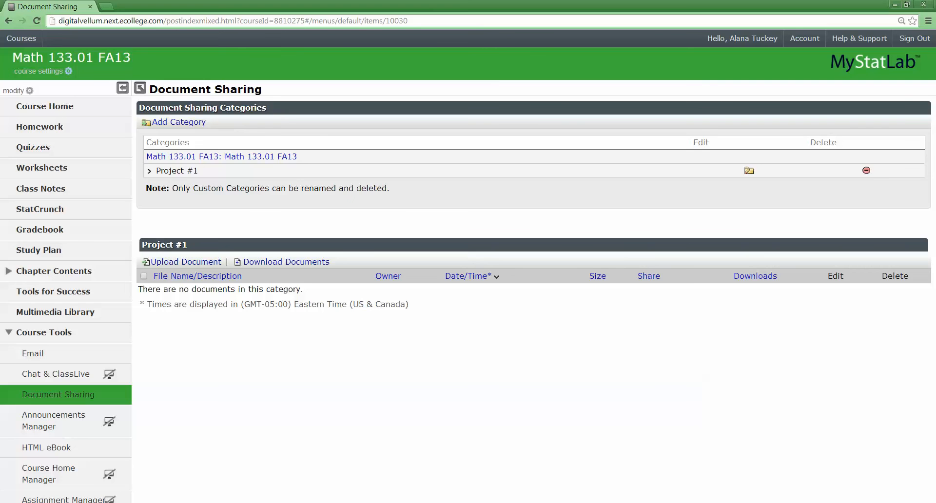
{"action": "left_click", "coordinate": [221, 156]}
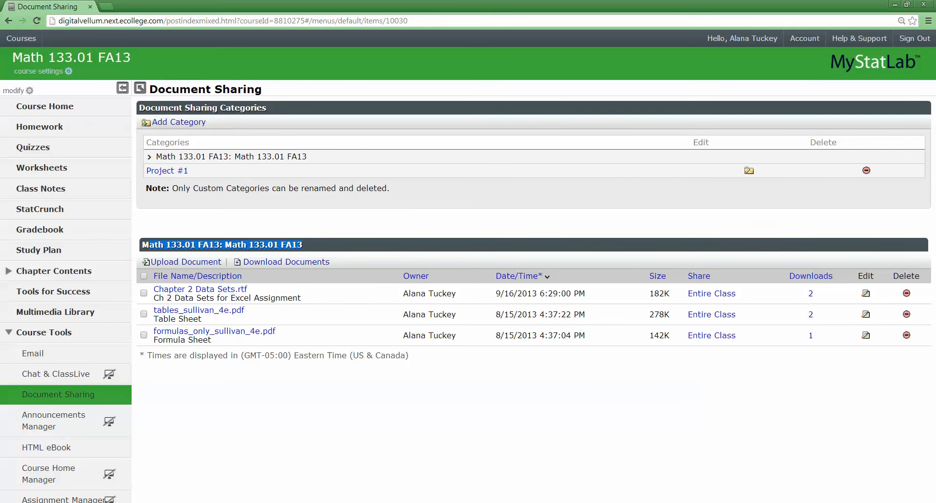
{"action": "left_click", "coordinate": [176, 171]}
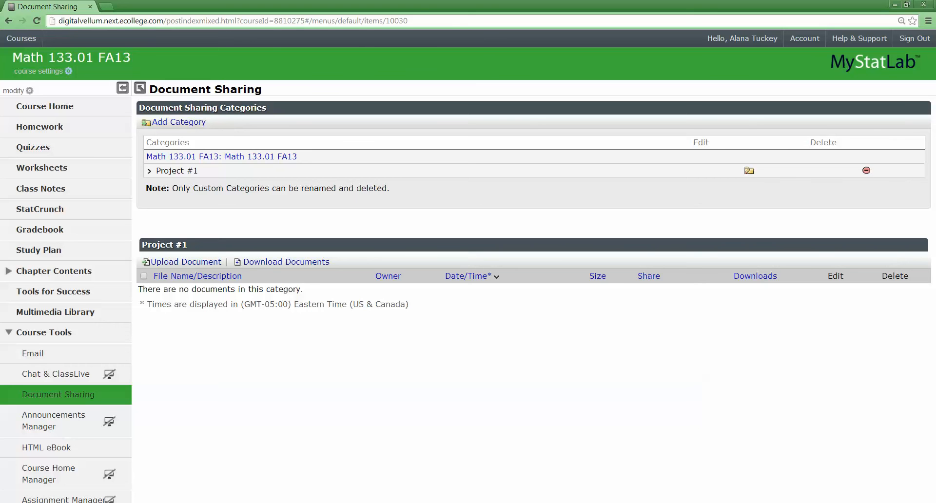
{"action": "left_click", "coordinate": [185, 261]}
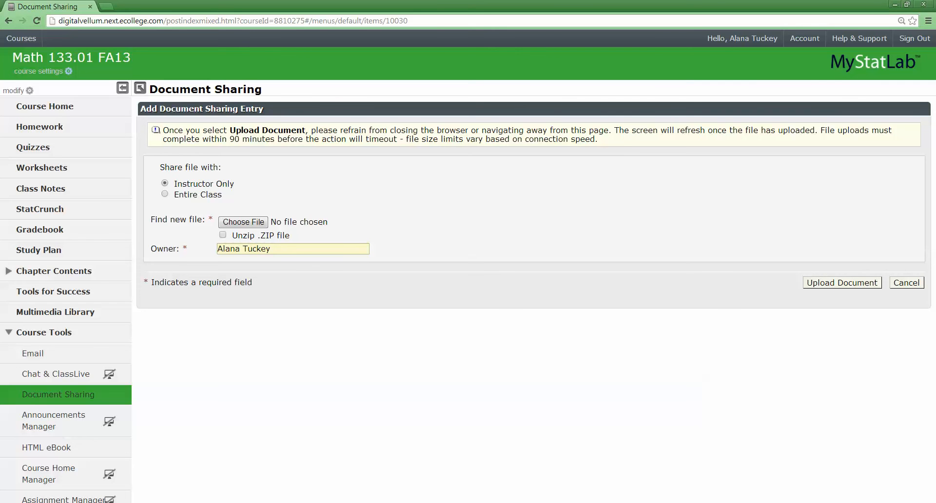
Choose Math 133 Project 1 Video.xlsx from the computer and upload it, shared Instructor Only.
{"action": "left_click", "coordinate": [243, 222]}
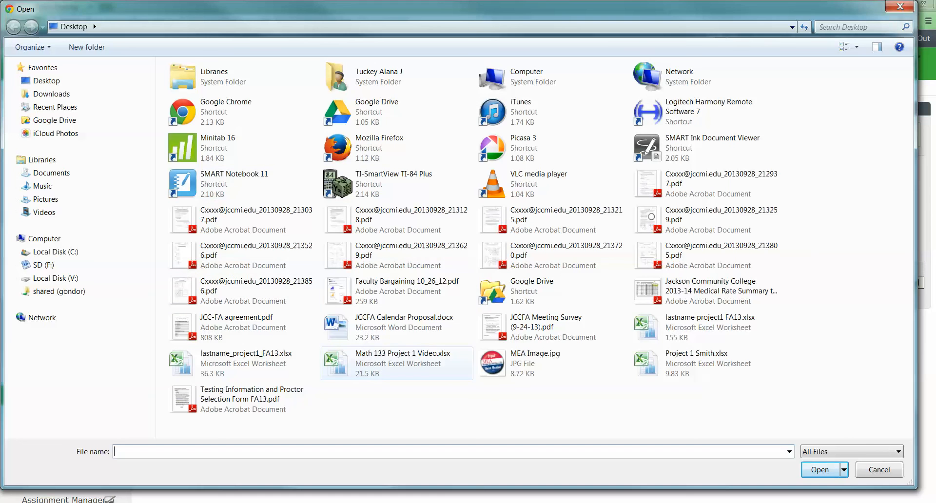
{"action": "left_click", "coordinate": [397, 363]}
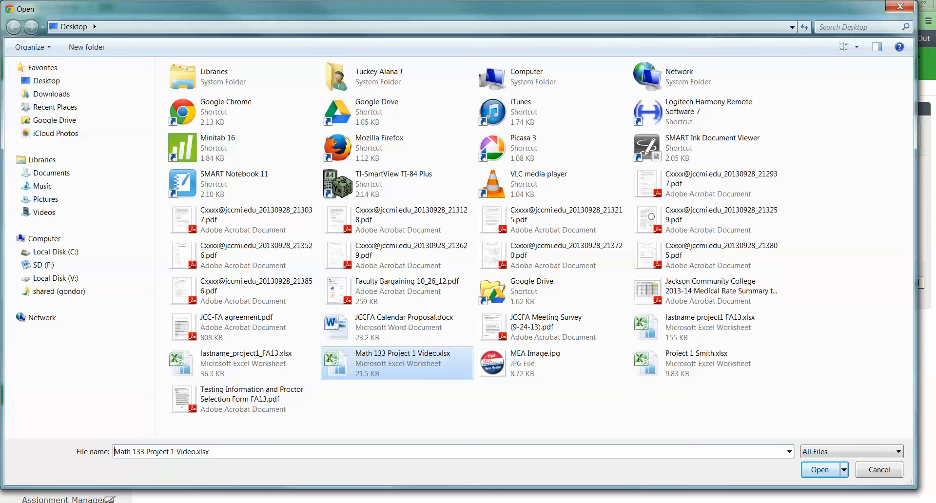
{"action": "left_click", "coordinate": [821, 470]}
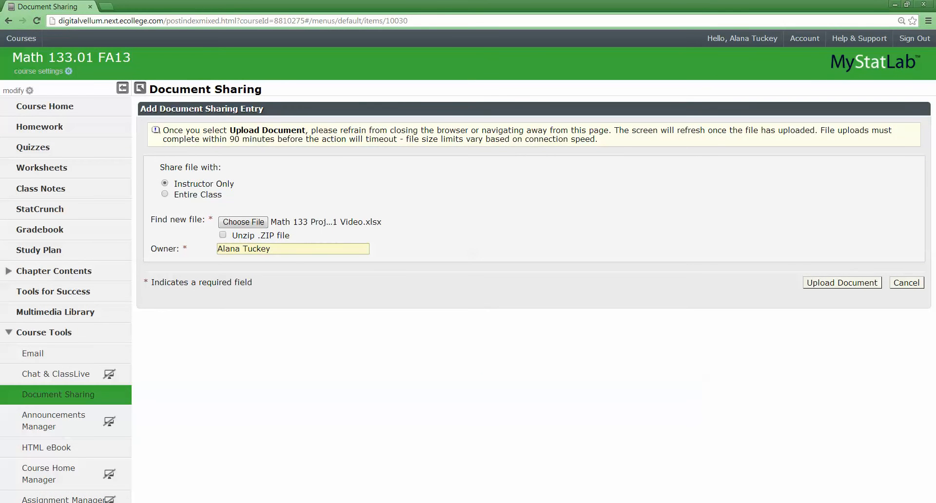
{"action": "left_click", "coordinate": [842, 283]}
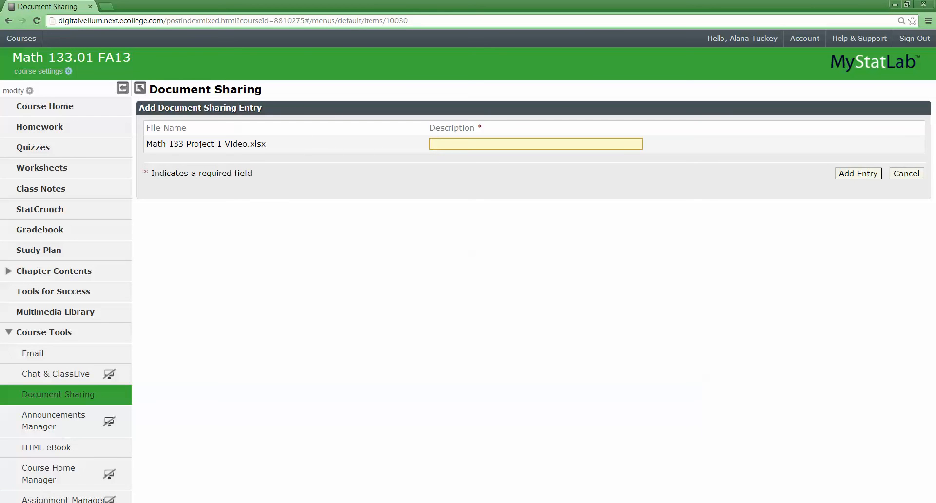
Enter the description, ending with "Hi there!", and add the entry to Project #1.
{"action": "type", "text": "Alana Tuckey's"}
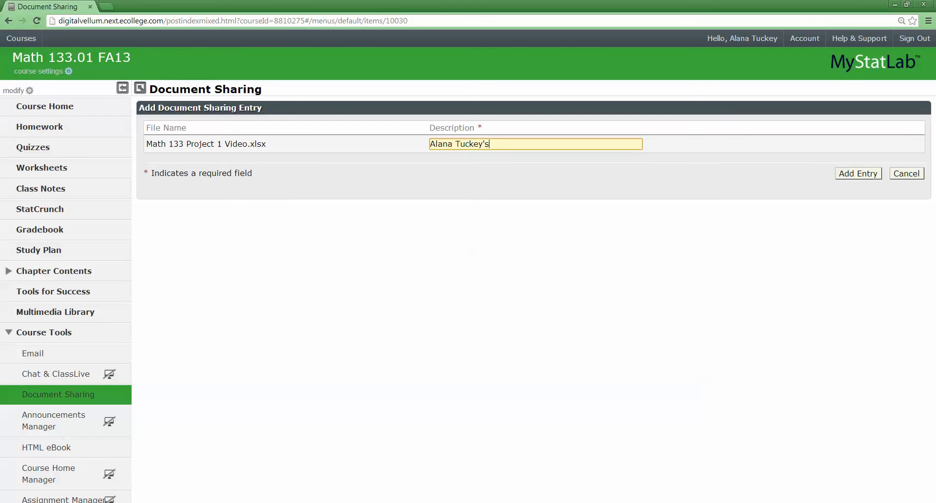
{"action": "type", "text": "Project #1"}
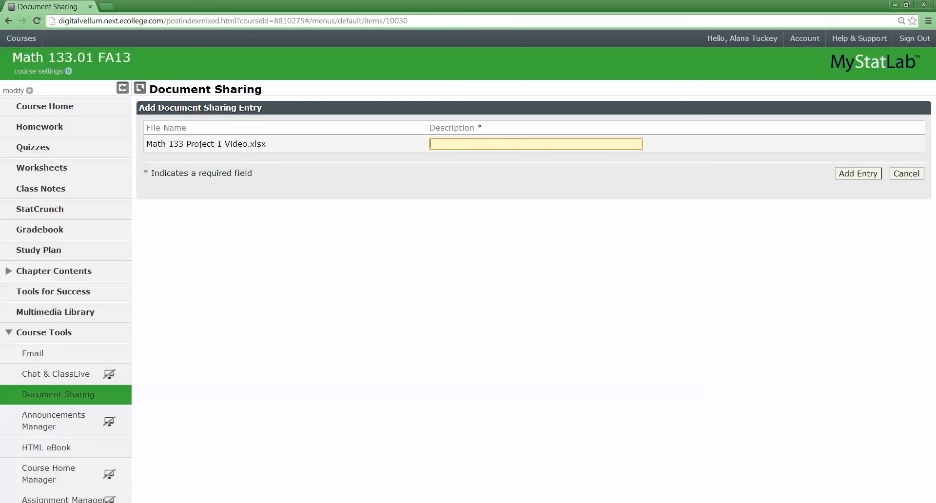
{"action": "type", "text": "Jane Smith"}
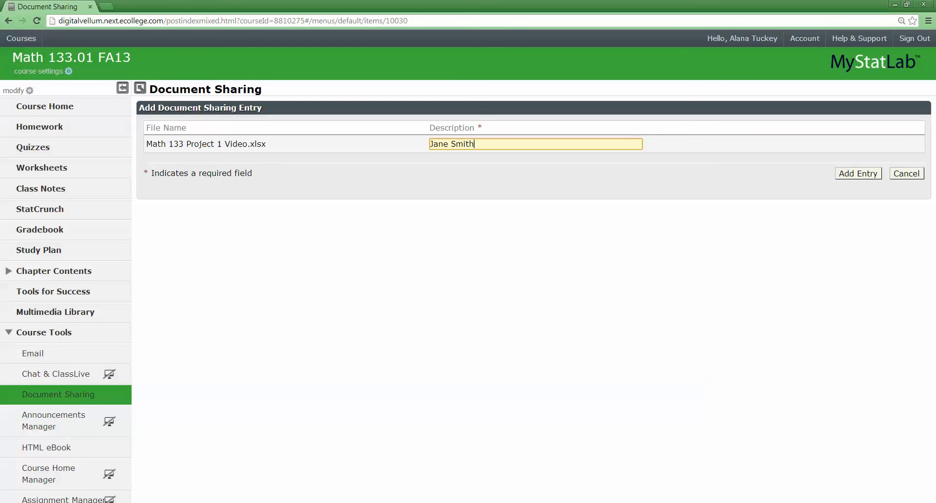
{"action": "type", "text": "'s Proje"}
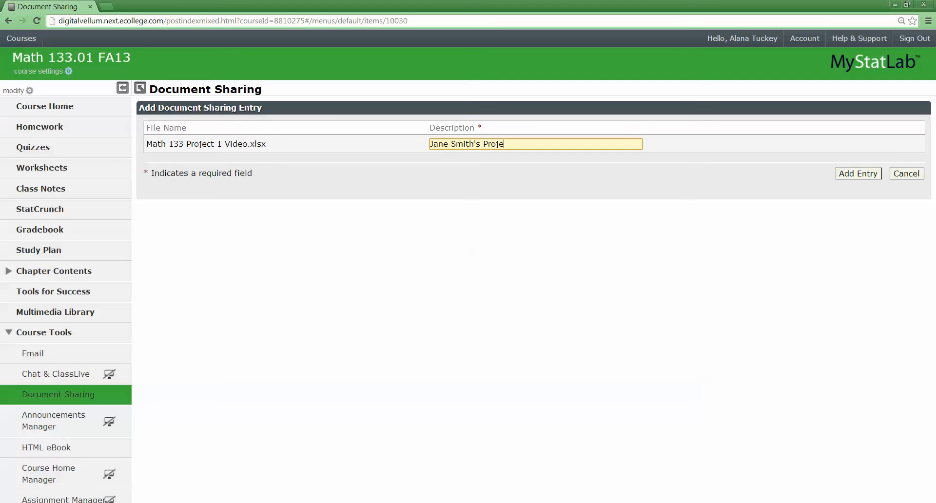
{"action": "type", "text": "ct #1"}
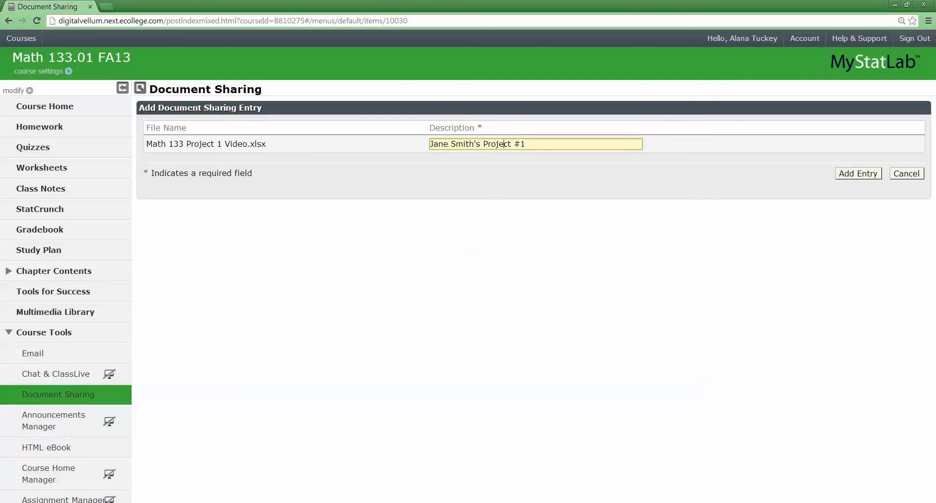
{"action": "type", "text": "HJ"}
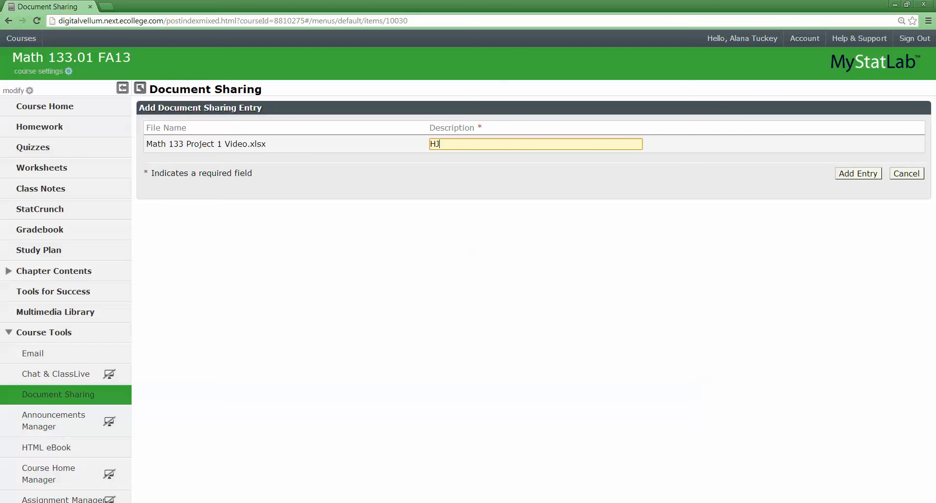
{"action": "type", "text": "Hi there!"}
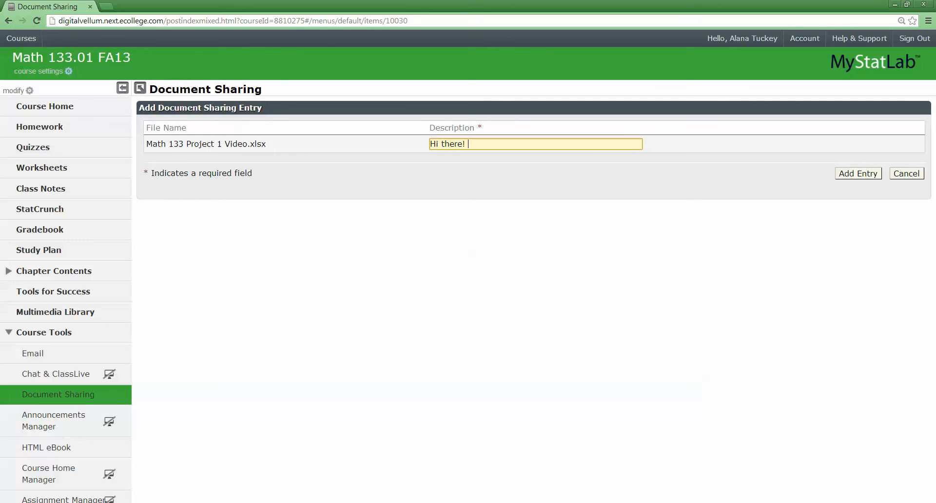
{"action": "left_click", "coordinate": [858, 174]}
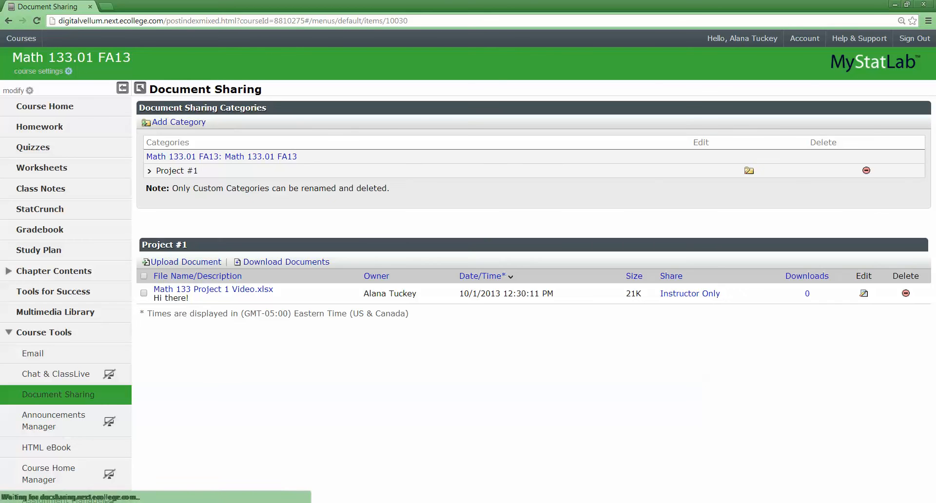